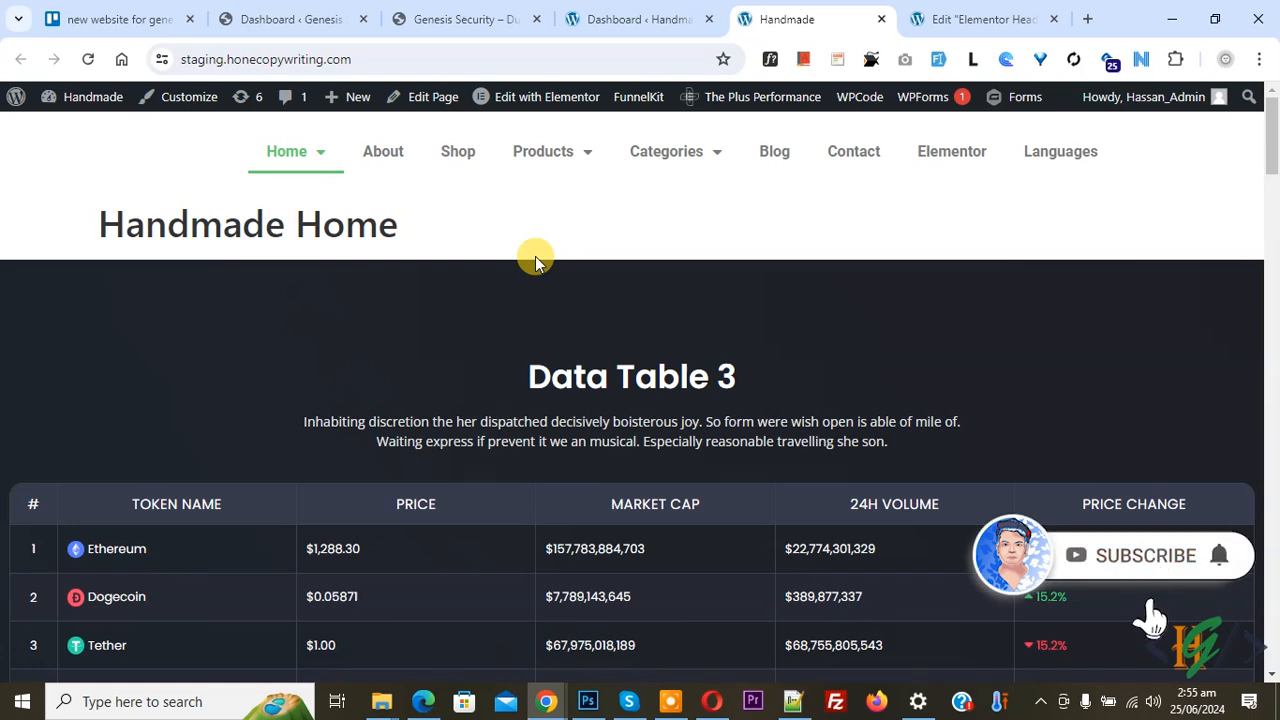
{"action": "mouse_move", "coordinate": [1220, 556]}
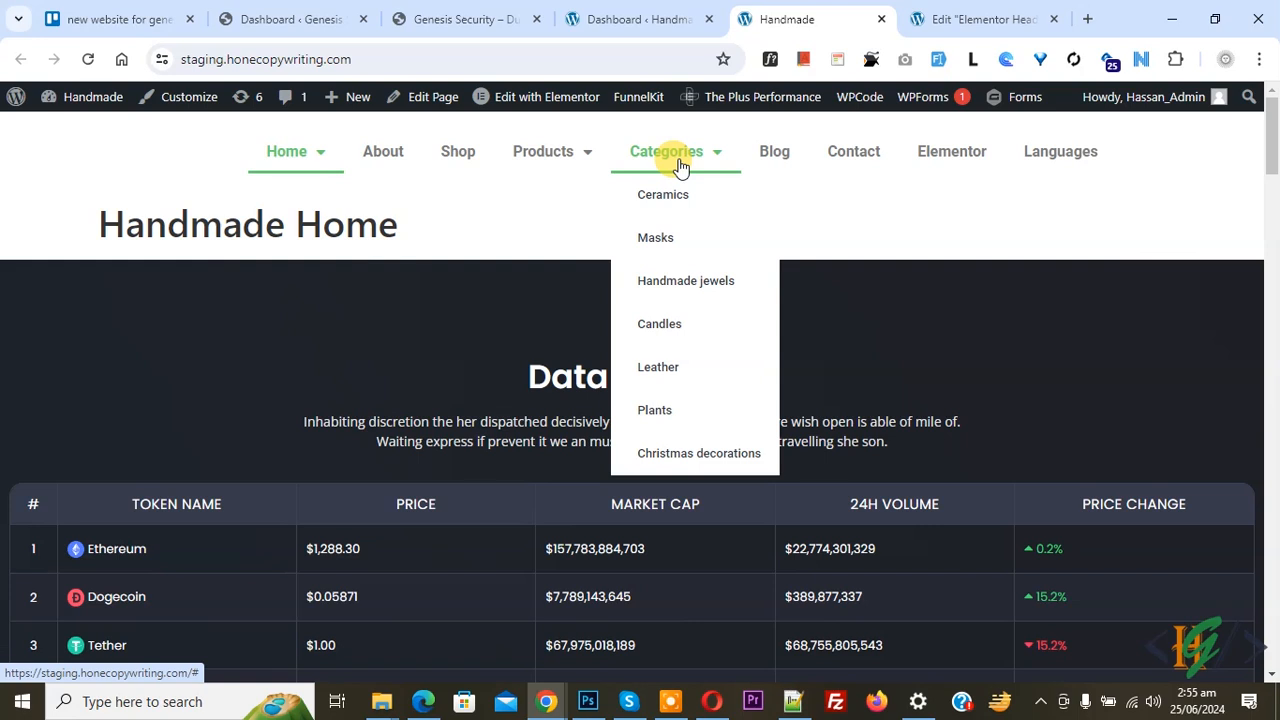
{"action": "mouse_move", "coordinate": [544, 152]}
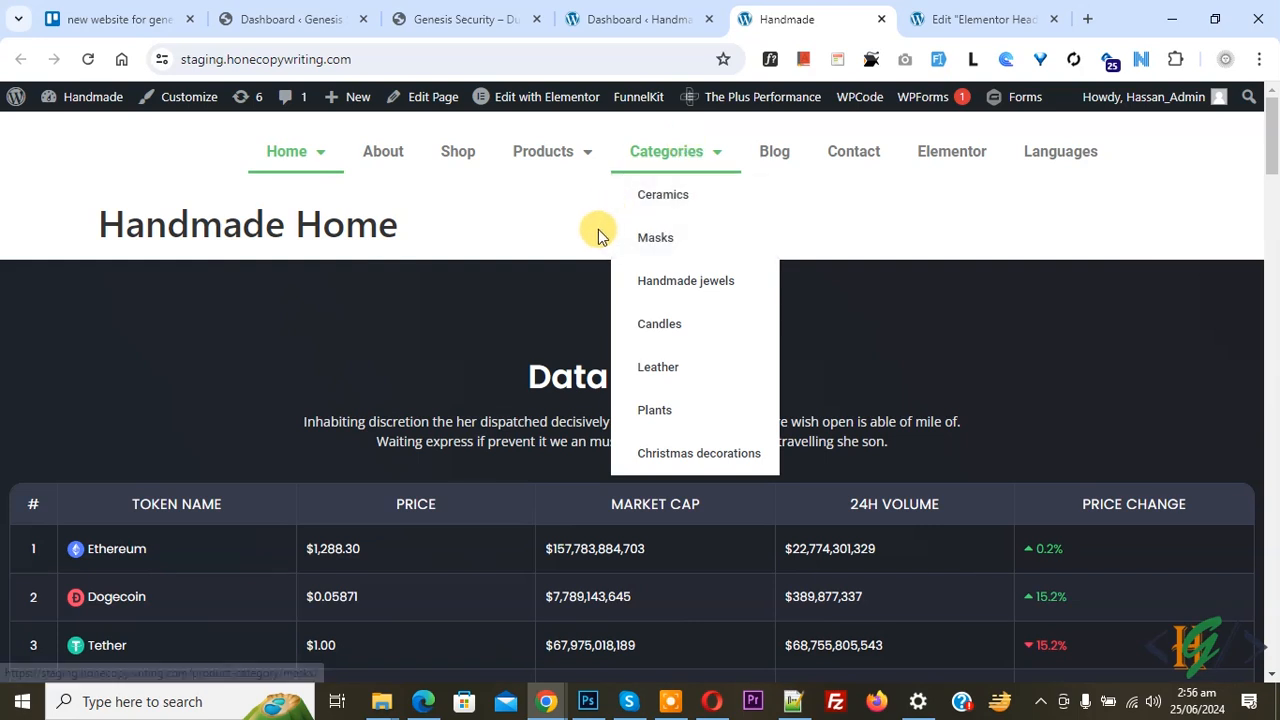
{"action": "mouse_move", "coordinate": [580, 240]}
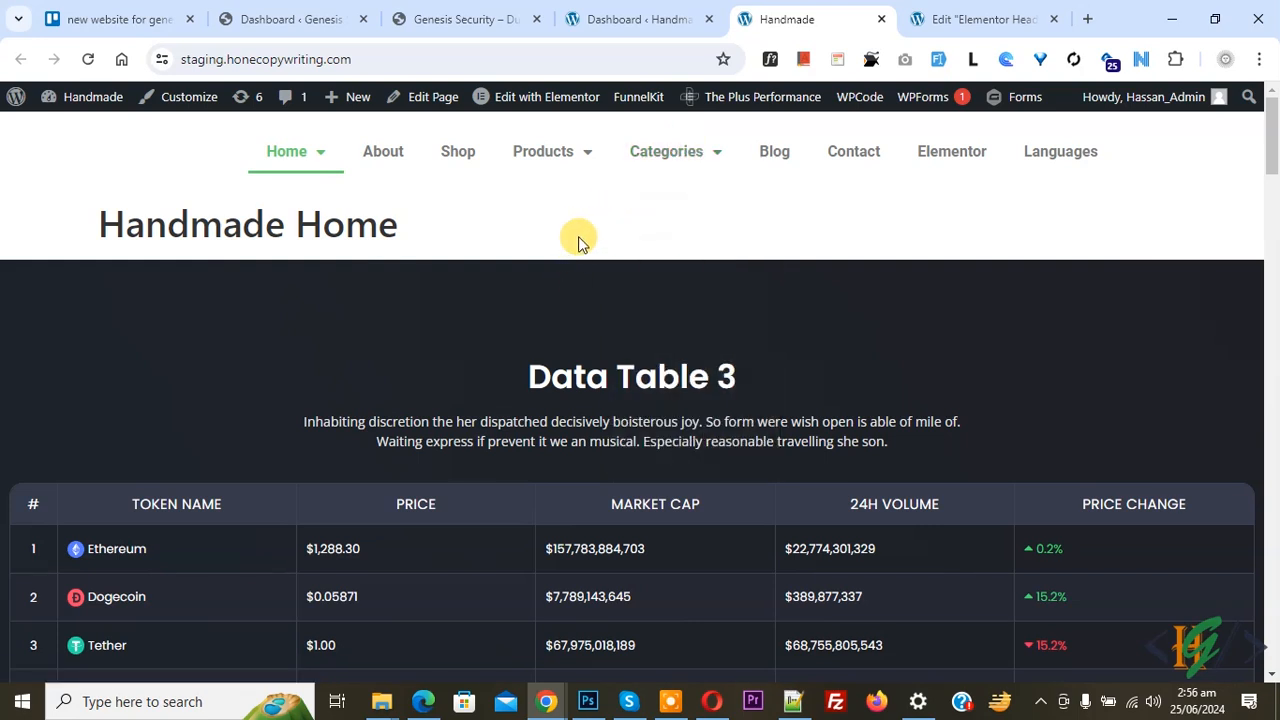
- Search the plugin directory for 'wpcode' and confirm WPCode shows as Active
{"action": "left_click", "coordinate": [636, 20]}
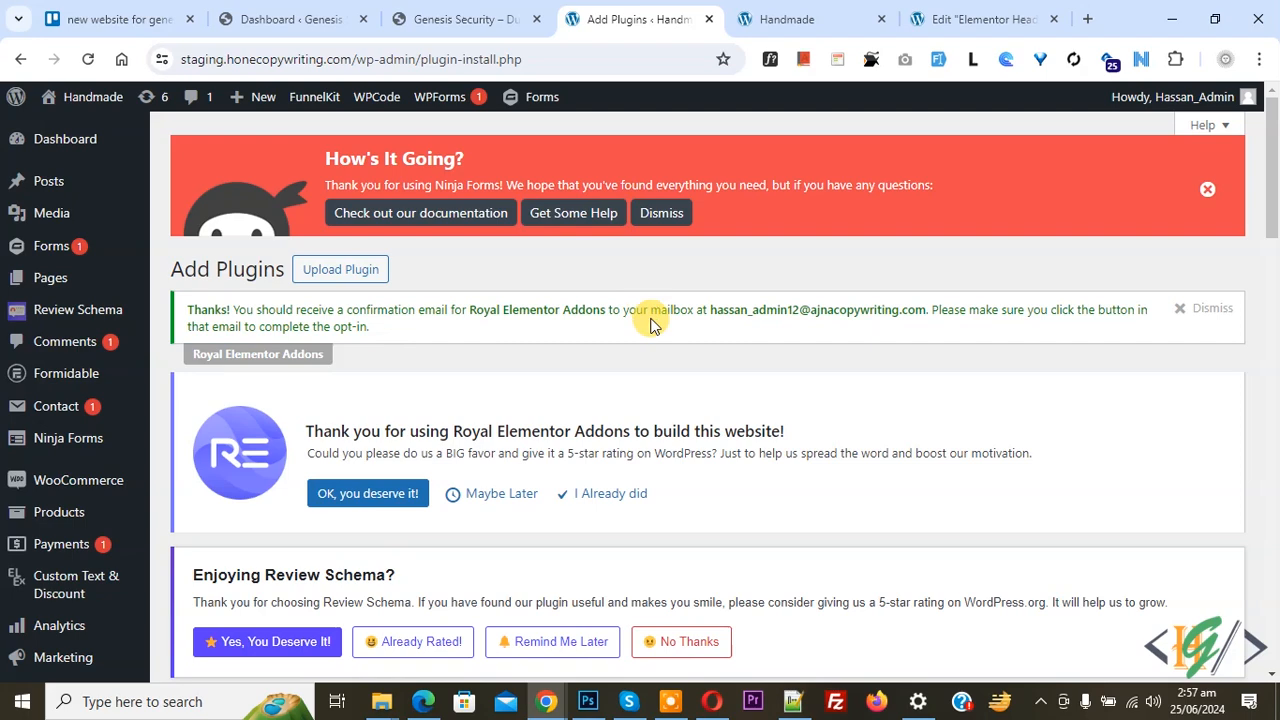
{"action": "mouse_move", "coordinate": [648, 328]}
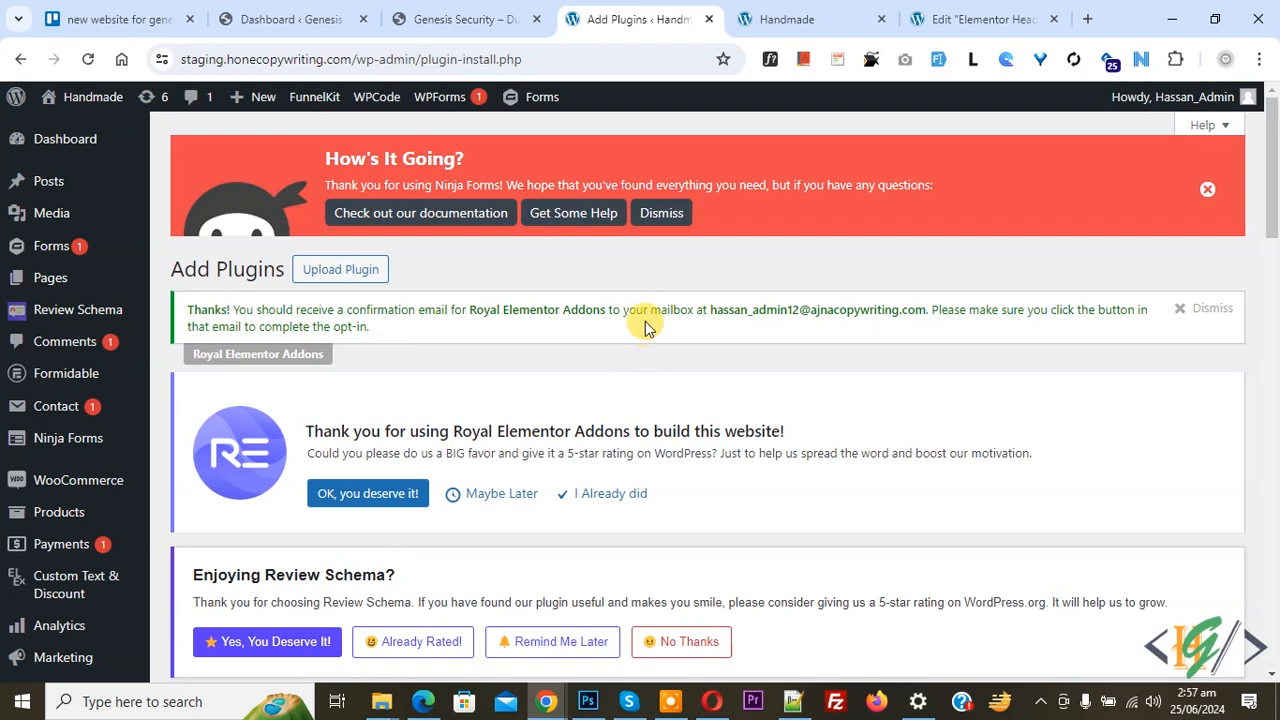
{"action": "scroll", "scroll_direction": "down", "scroll_amount": 3}
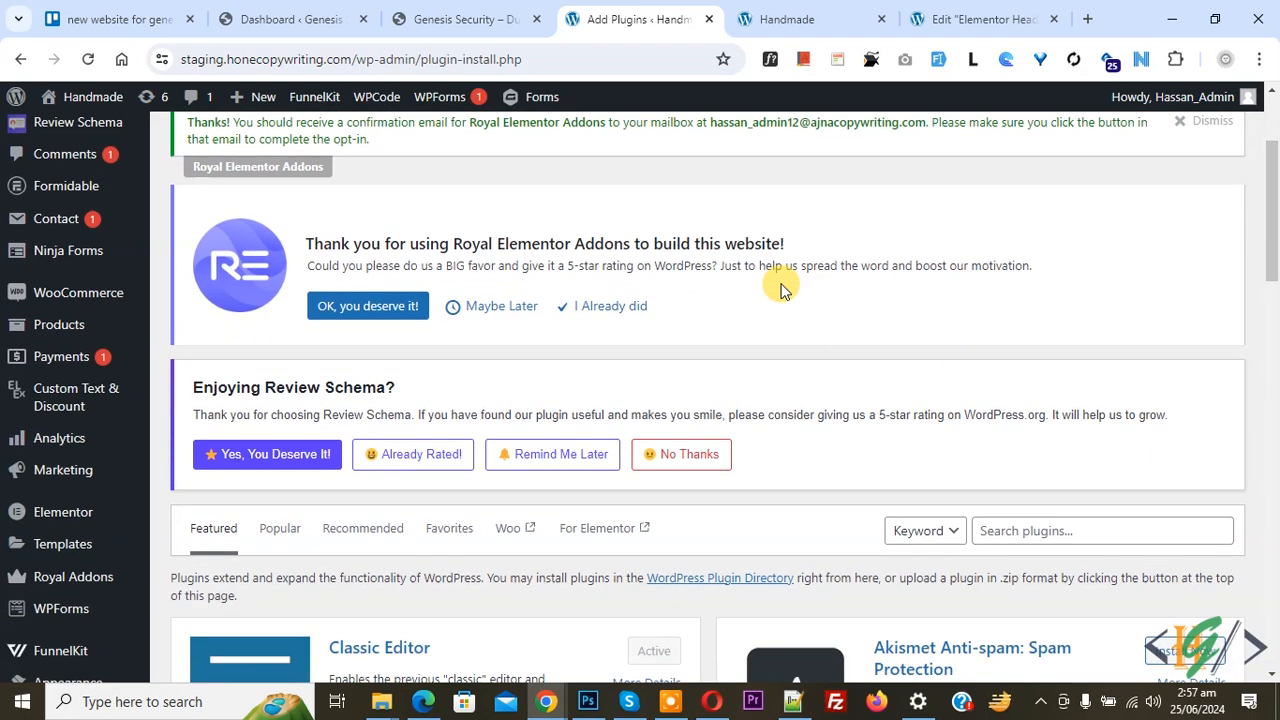
{"action": "left_click", "coordinate": [1100, 248]}
{"action": "type", "text": "wpcode"}
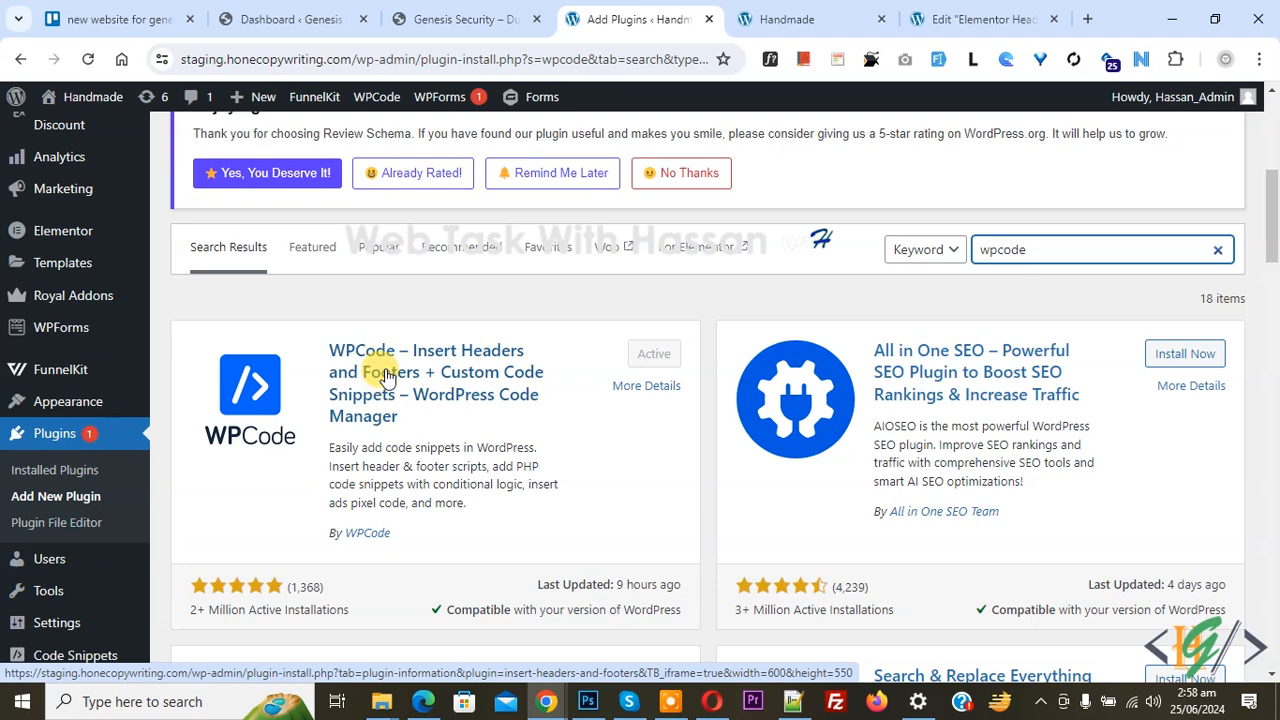
{"action": "mouse_move", "coordinate": [436, 360]}
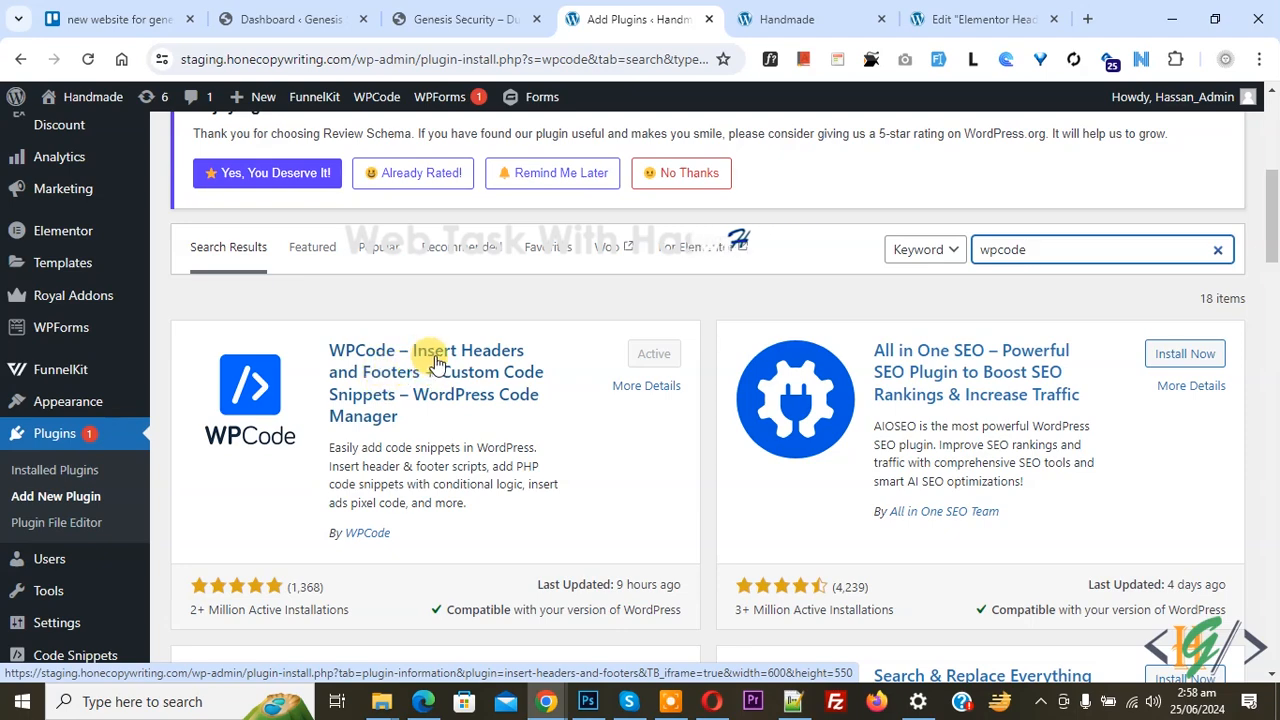
{"action": "scroll", "scroll_direction": "down", "scroll_amount": 3}
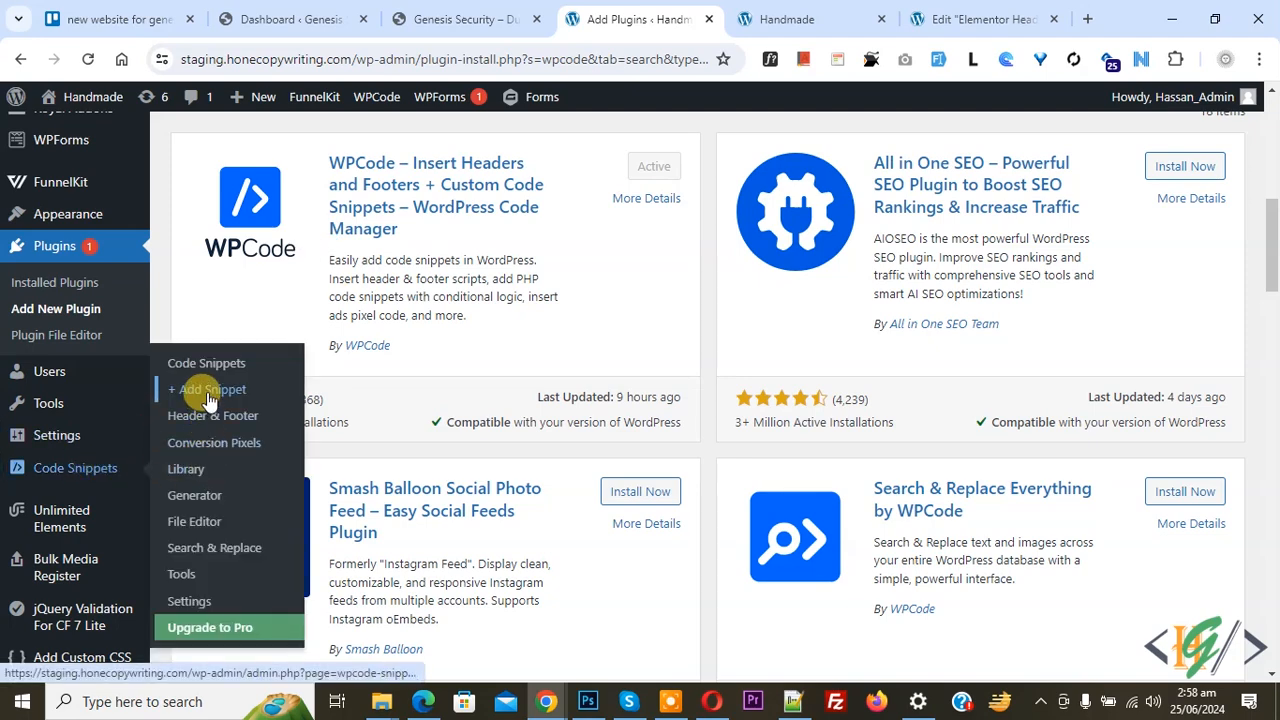
- Create a blank custom snippet via Code Snippets > Add Snippet and reveal its Code Type options
{"action": "left_click", "coordinate": [210, 388]}
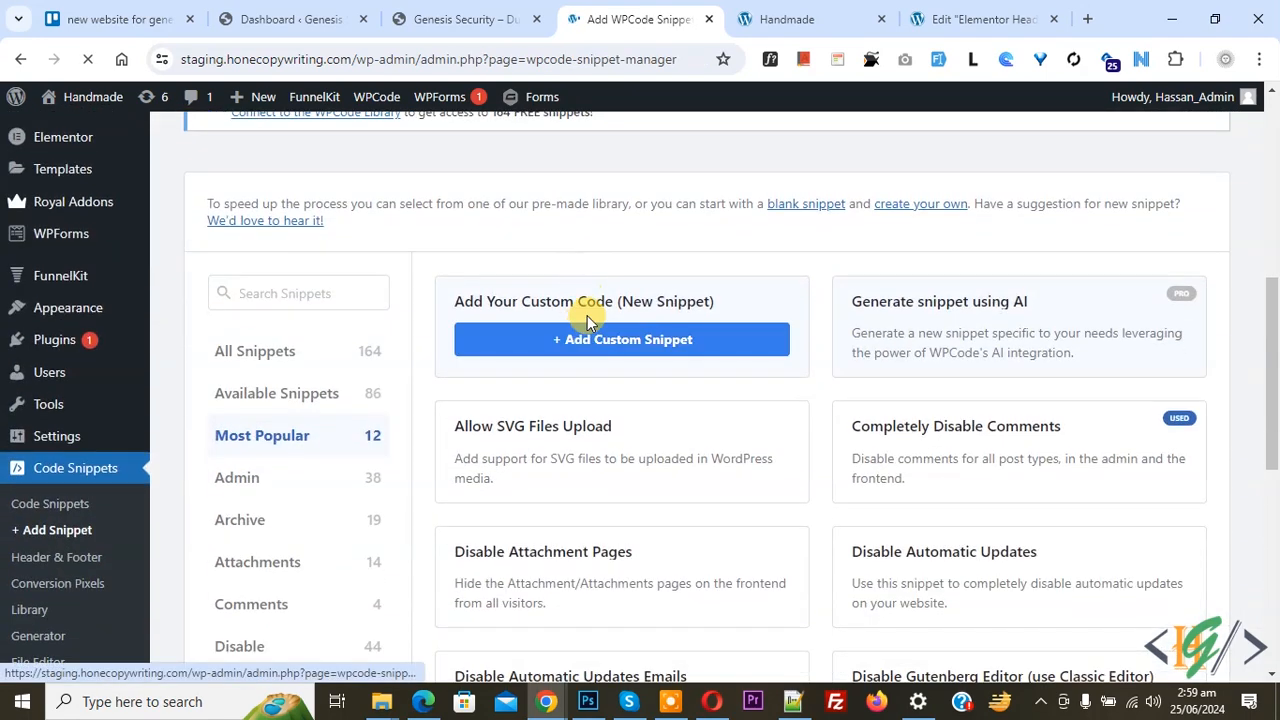
{"action": "left_click", "coordinate": [622, 340]}
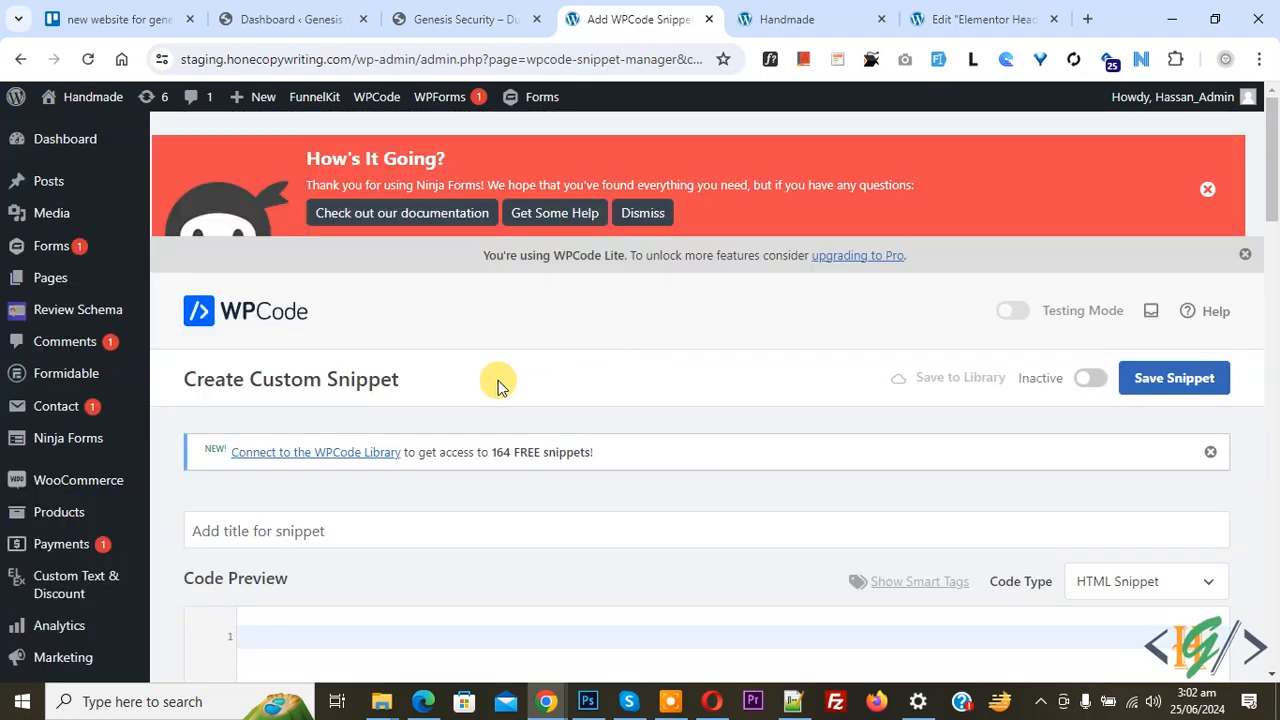
{"action": "double_click", "coordinate": [290, 378]}
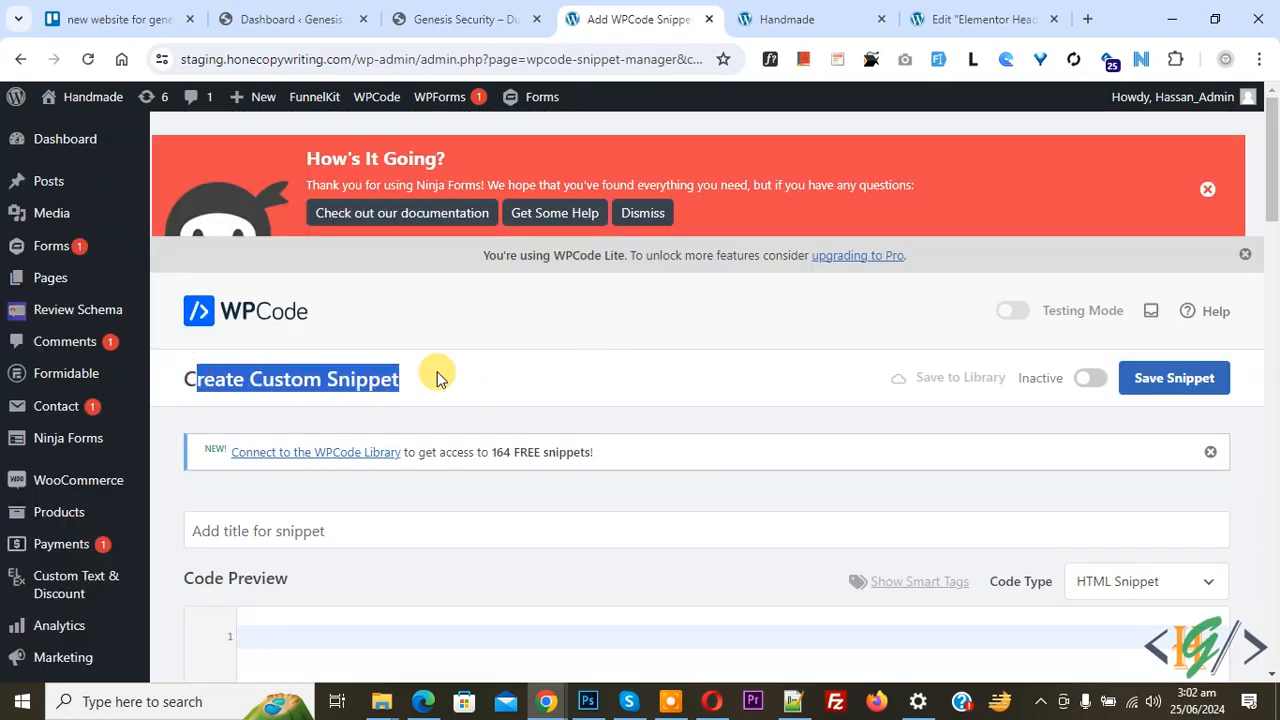
{"action": "scroll", "scroll_direction": "down", "scroll_amount": 3}
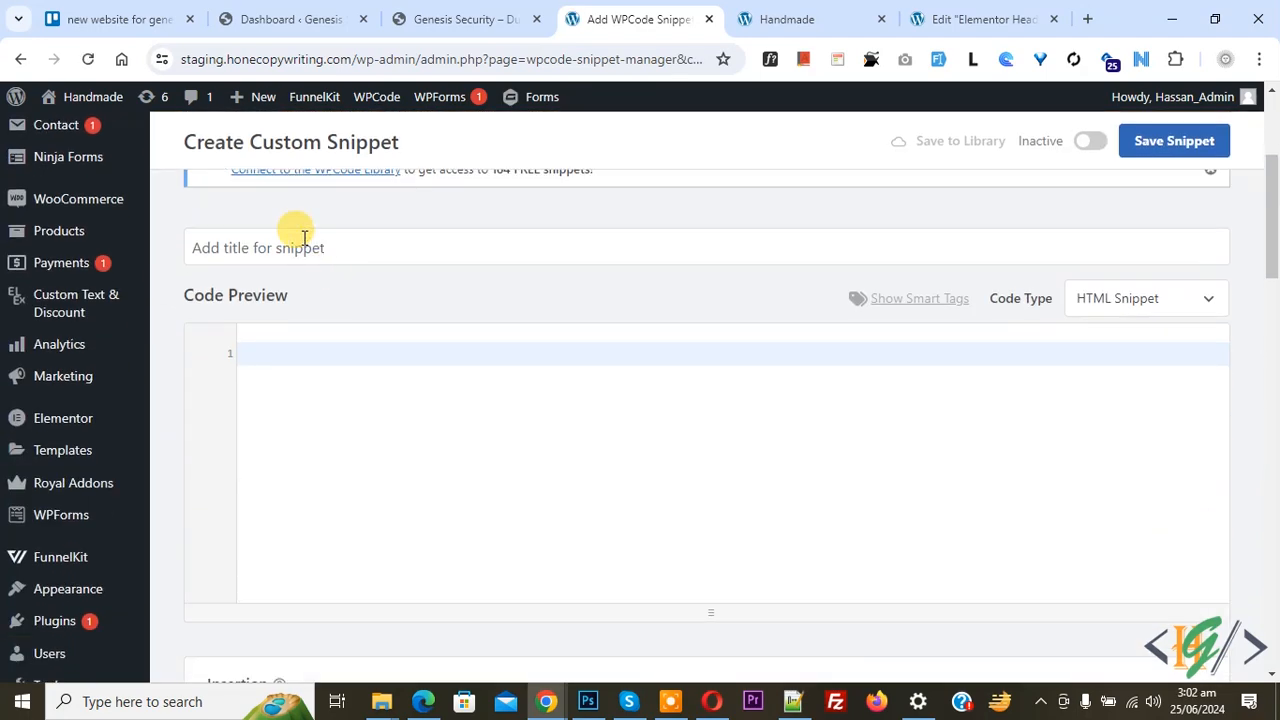
{"action": "mouse_move", "coordinate": [236, 296]}
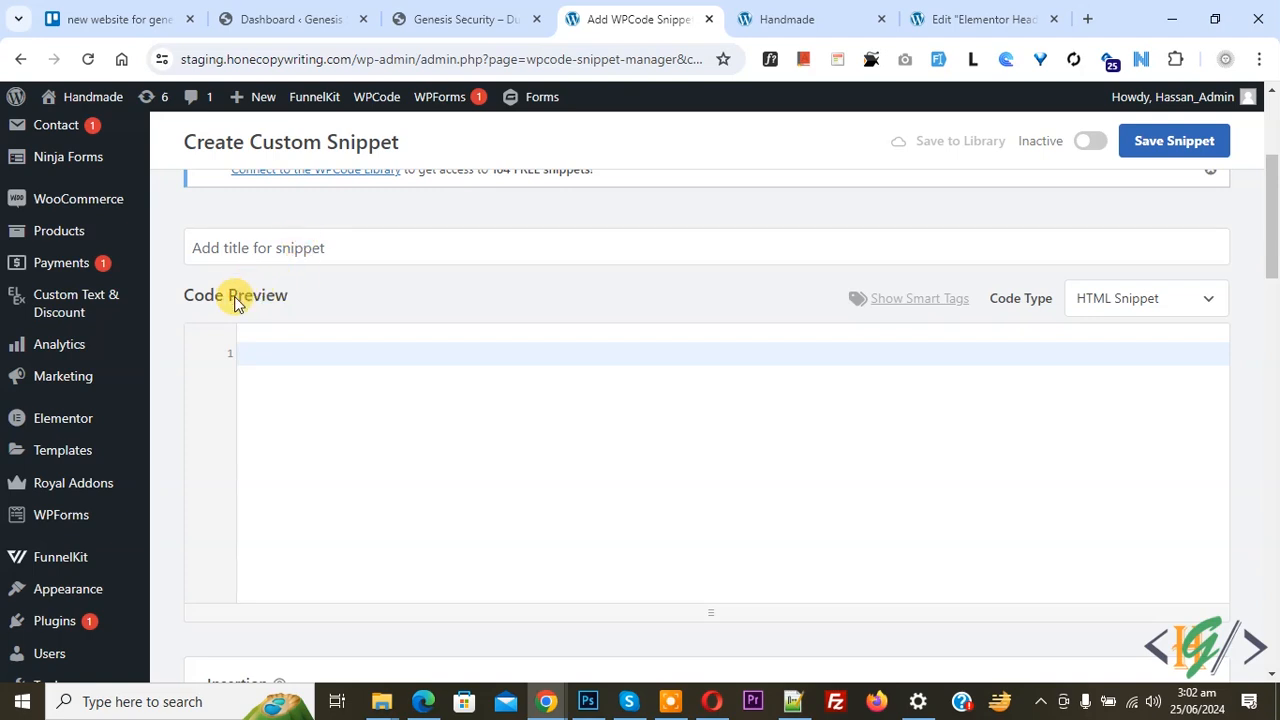
{"action": "left_click", "coordinate": [1144, 298]}
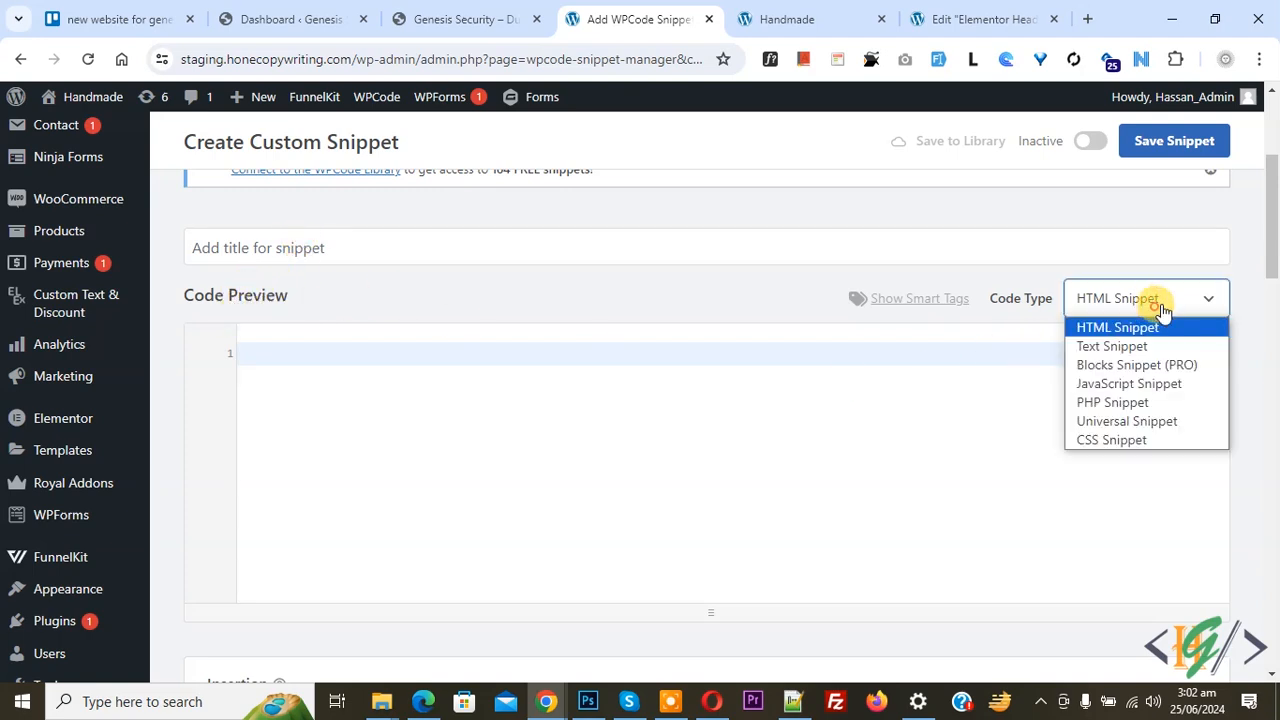
- Set Code Type to PHP Snippet with the smartmenus code, insertion left at Auto Insert, Run Everywhere
{"action": "left_click", "coordinate": [1112, 400]}
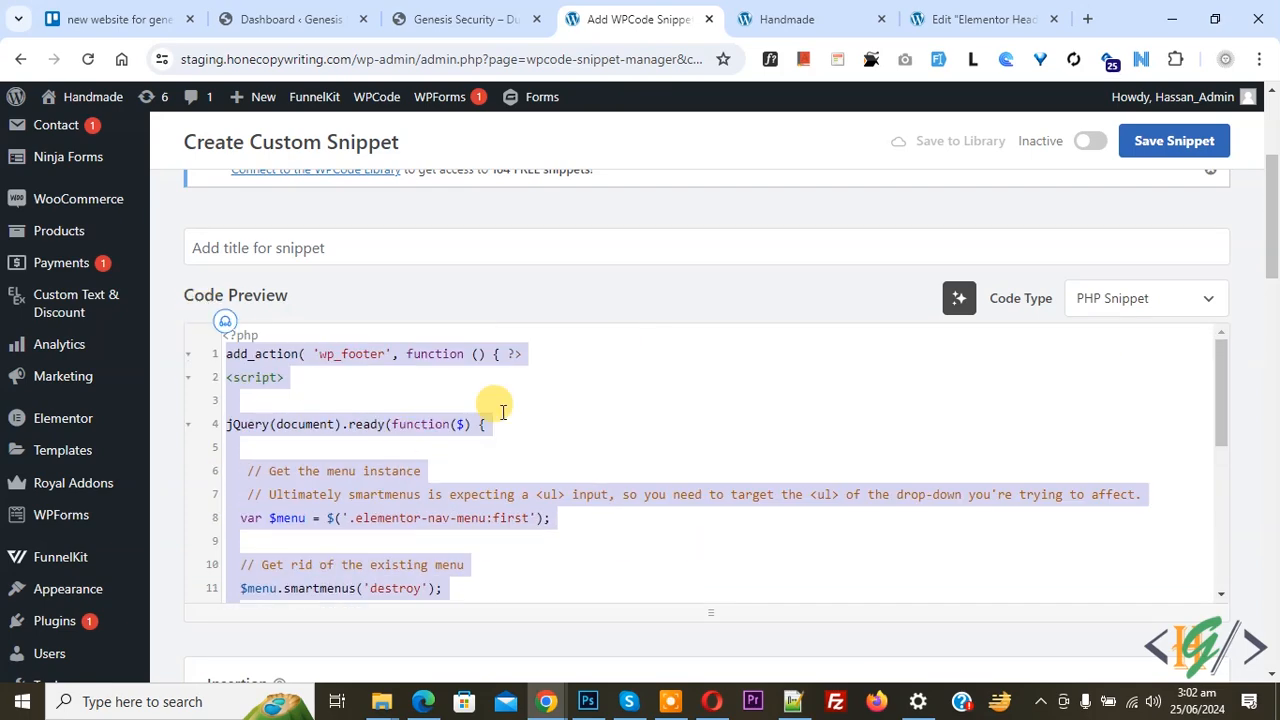
{"action": "scroll", "scroll_direction": "down", "scroll_amount": 3}
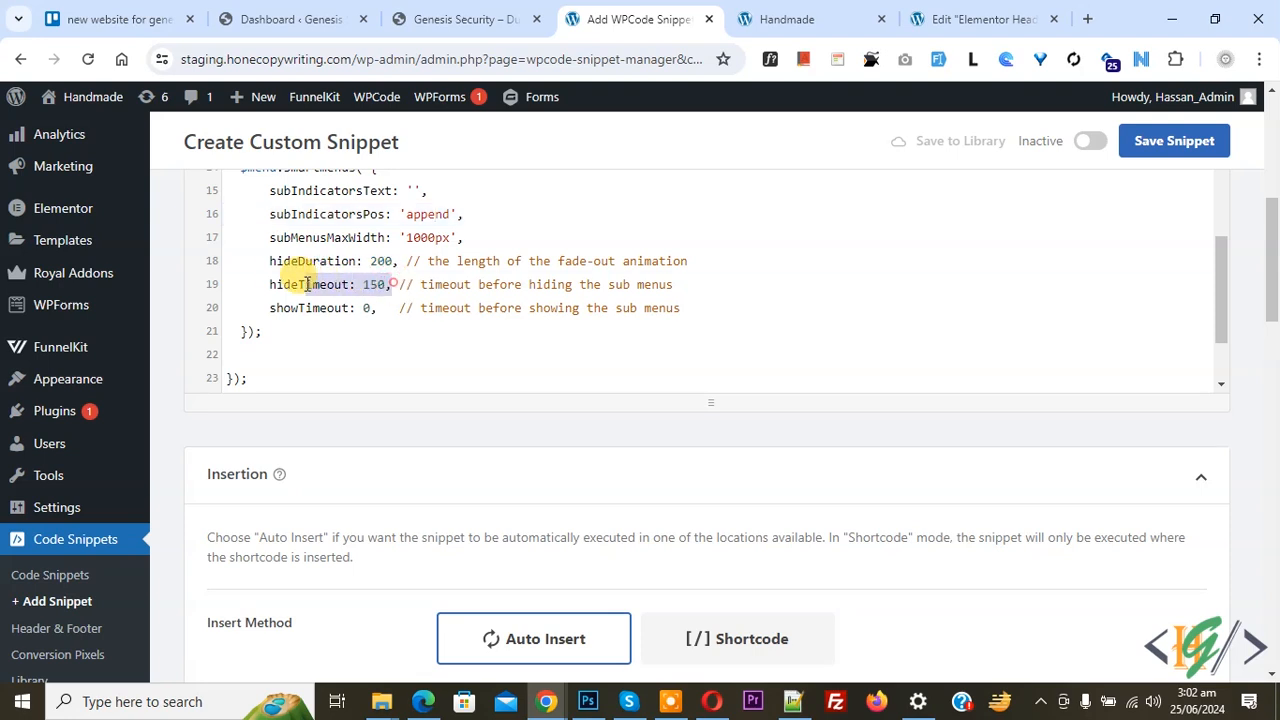
{"action": "scroll", "scroll_direction": "down", "scroll_amount": 3}
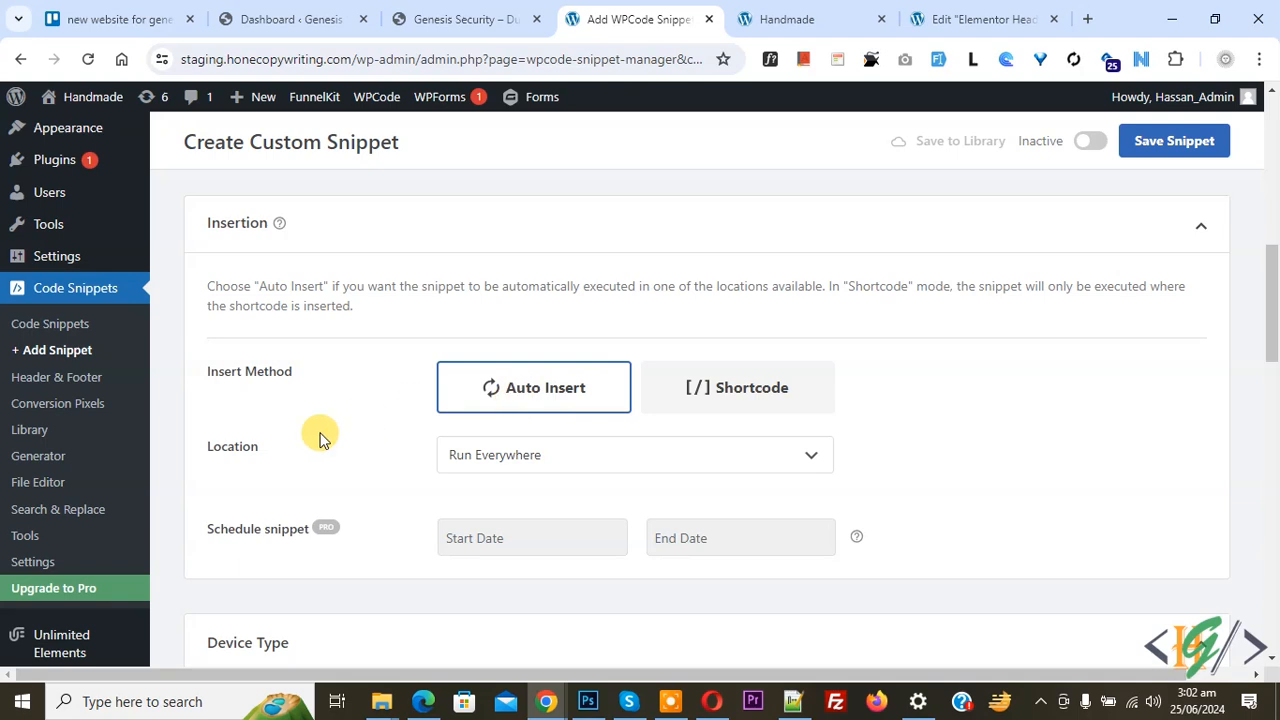
- Switch the snippet from Inactive to Active and save it
{"action": "left_click", "coordinate": [1088, 140]}
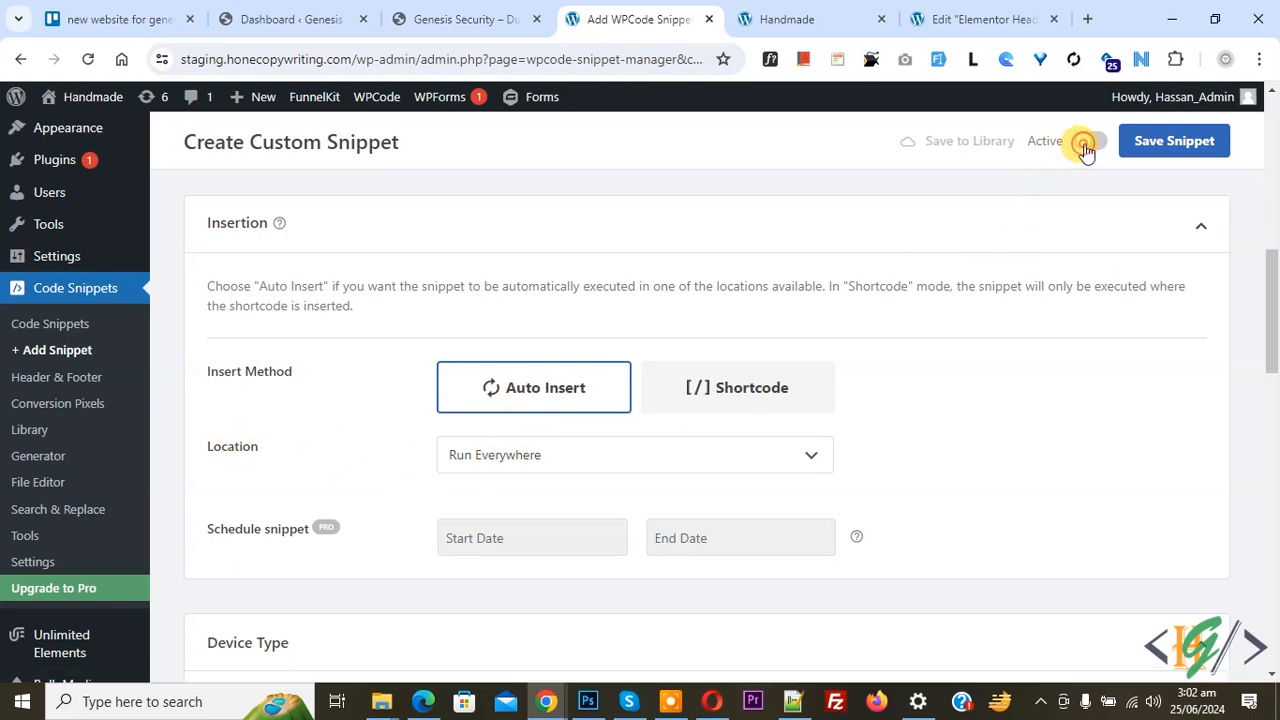
{"action": "left_click", "coordinate": [1088, 140]}
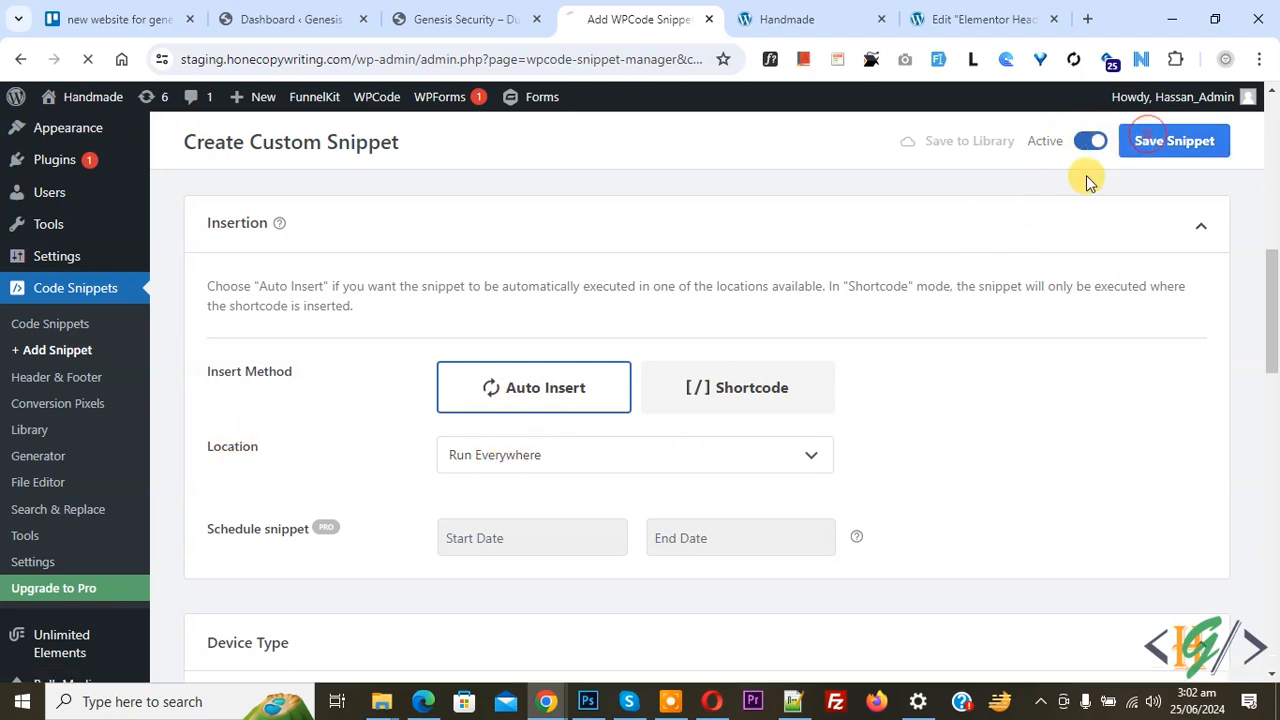
{"action": "left_click", "coordinate": [1172, 140]}
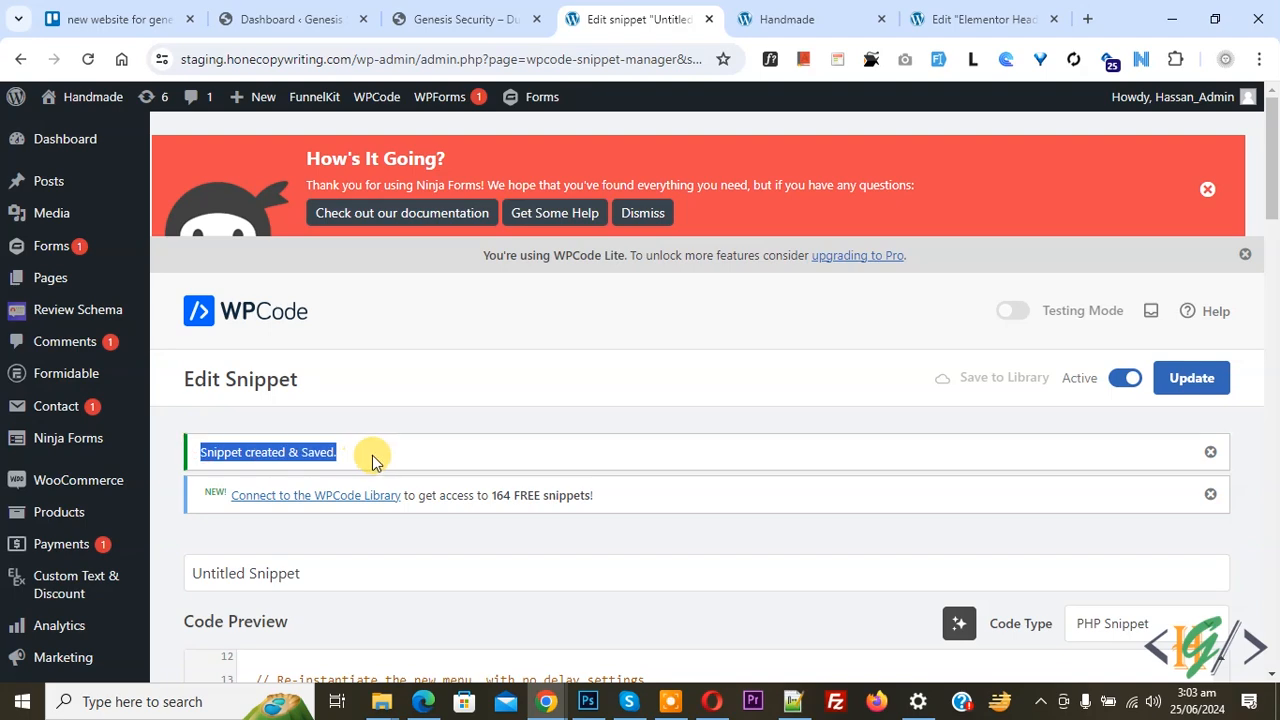
{"action": "scroll", "scroll_direction": "down", "scroll_amount": 3}
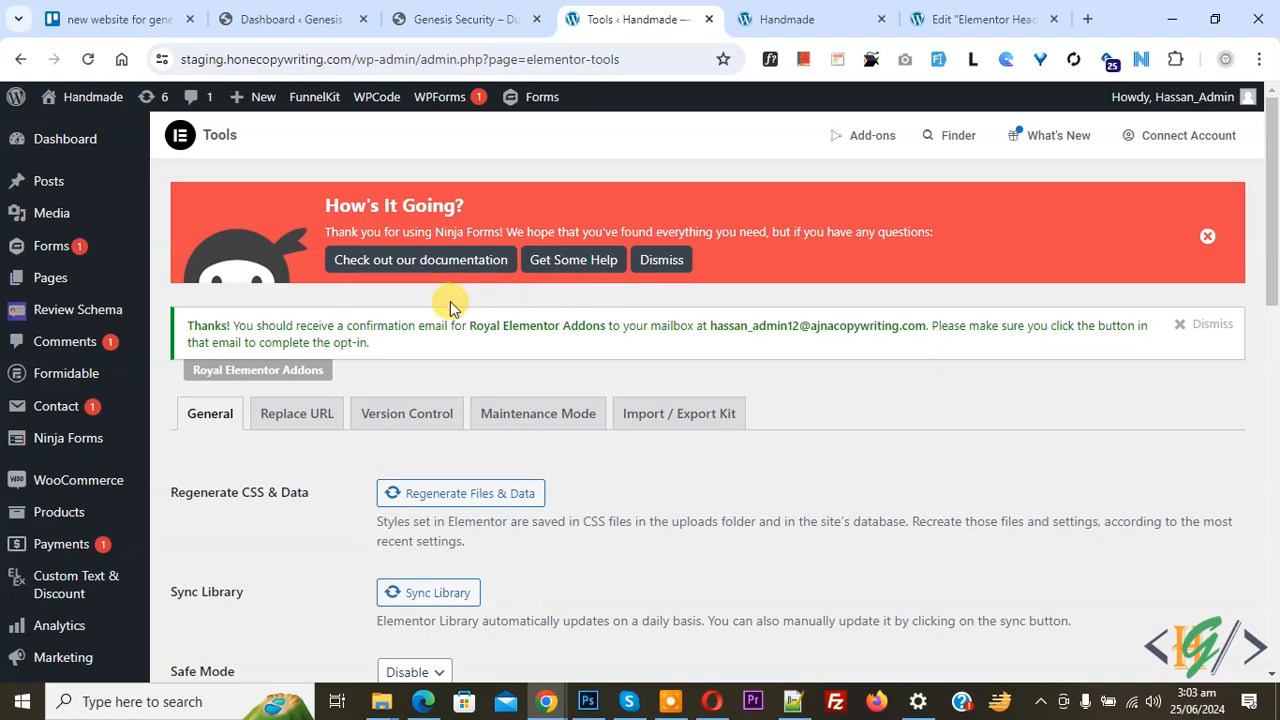
- Run Regenerate Files & Data under Elementor Tools > General, then return to the site tab
{"action": "scroll", "scroll_direction": "down", "scroll_amount": 3}
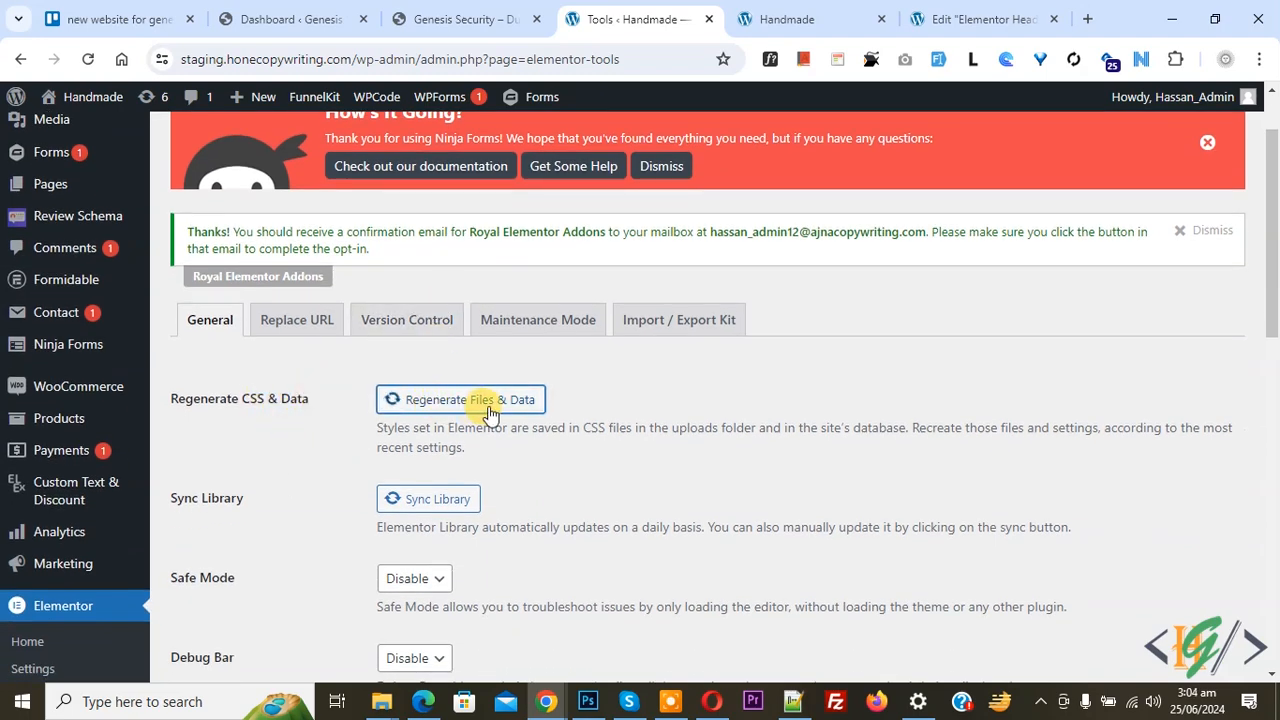
{"action": "left_click", "coordinate": [460, 400]}
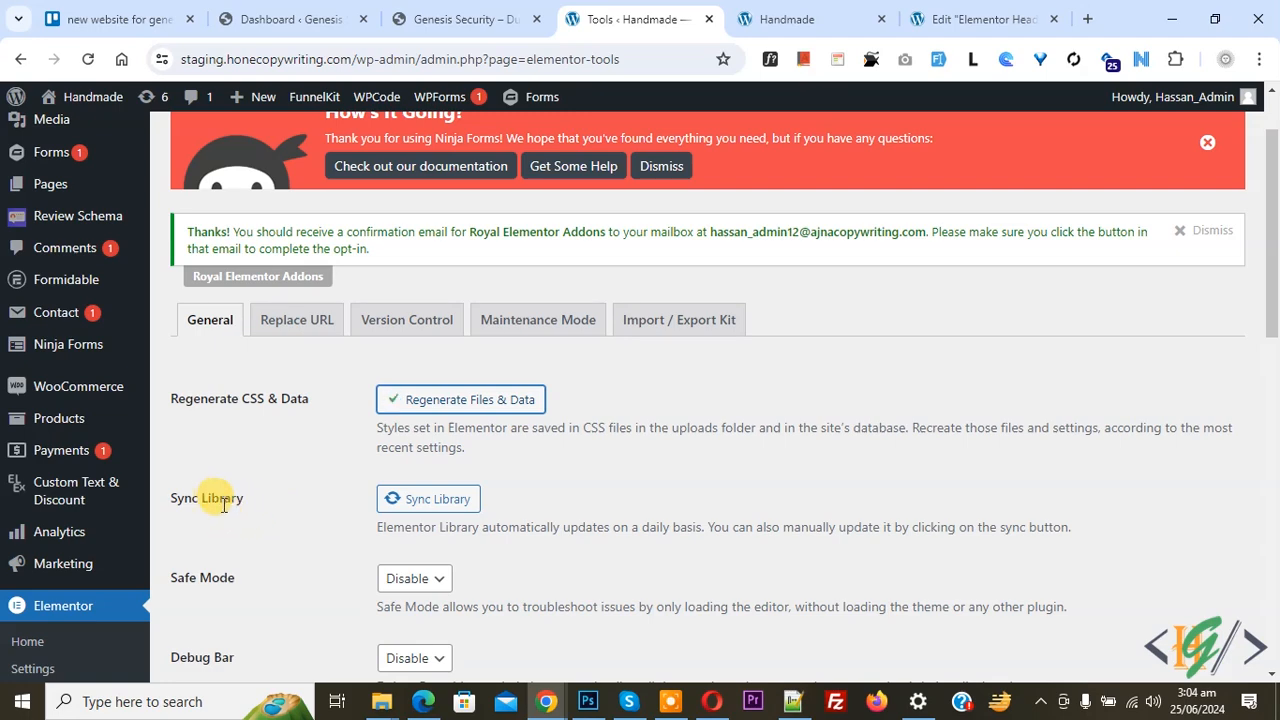
{"action": "left_click", "coordinate": [428, 500]}
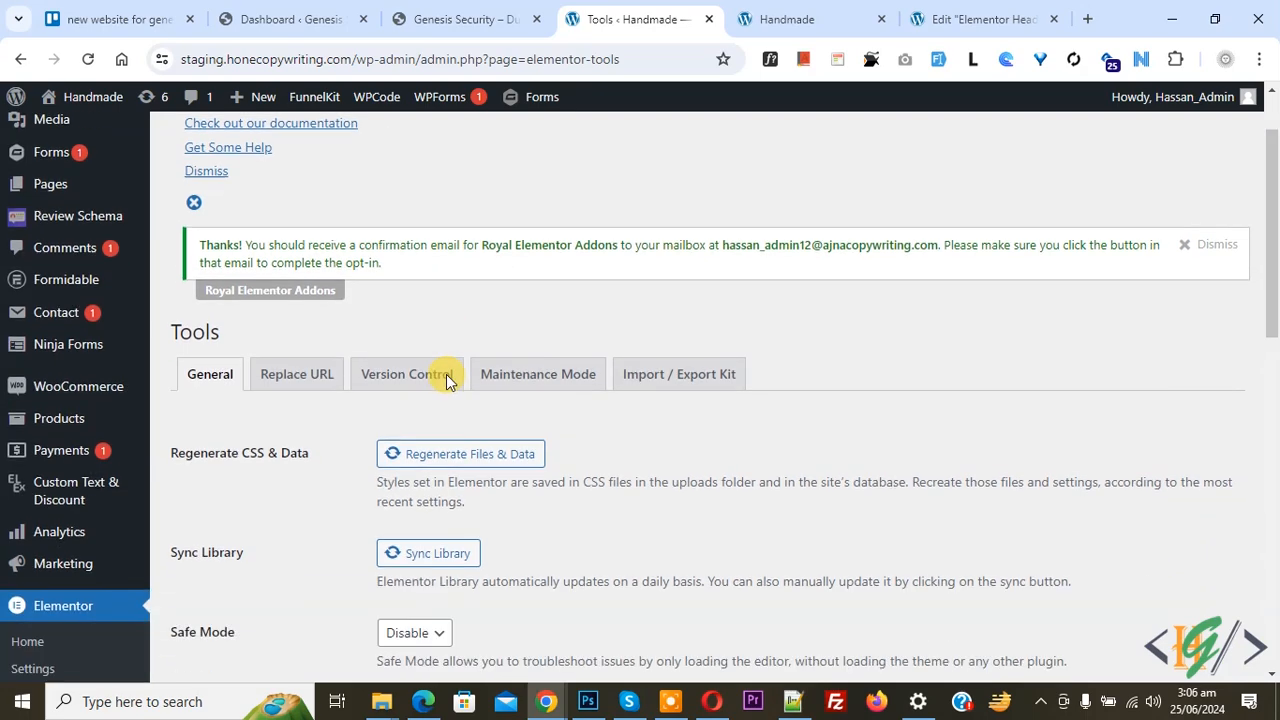
{"action": "left_click", "coordinate": [810, 20]}
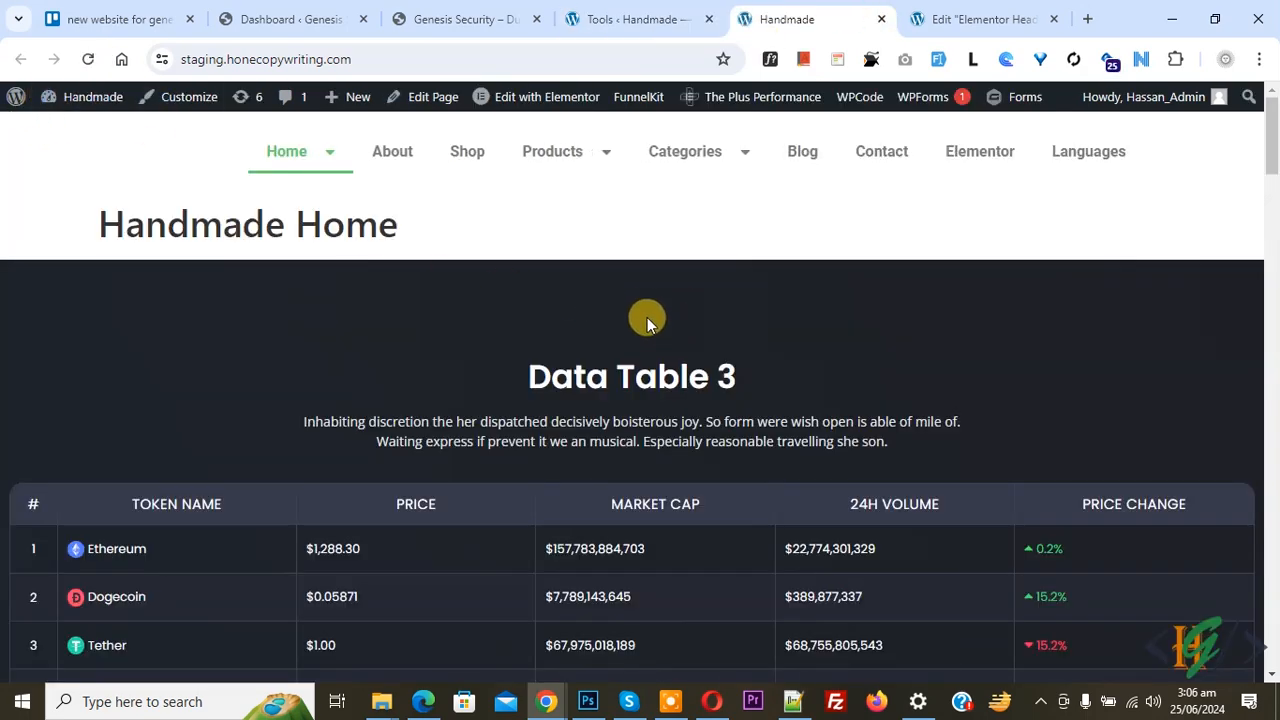
{"action": "mouse_move", "coordinate": [672, 284]}
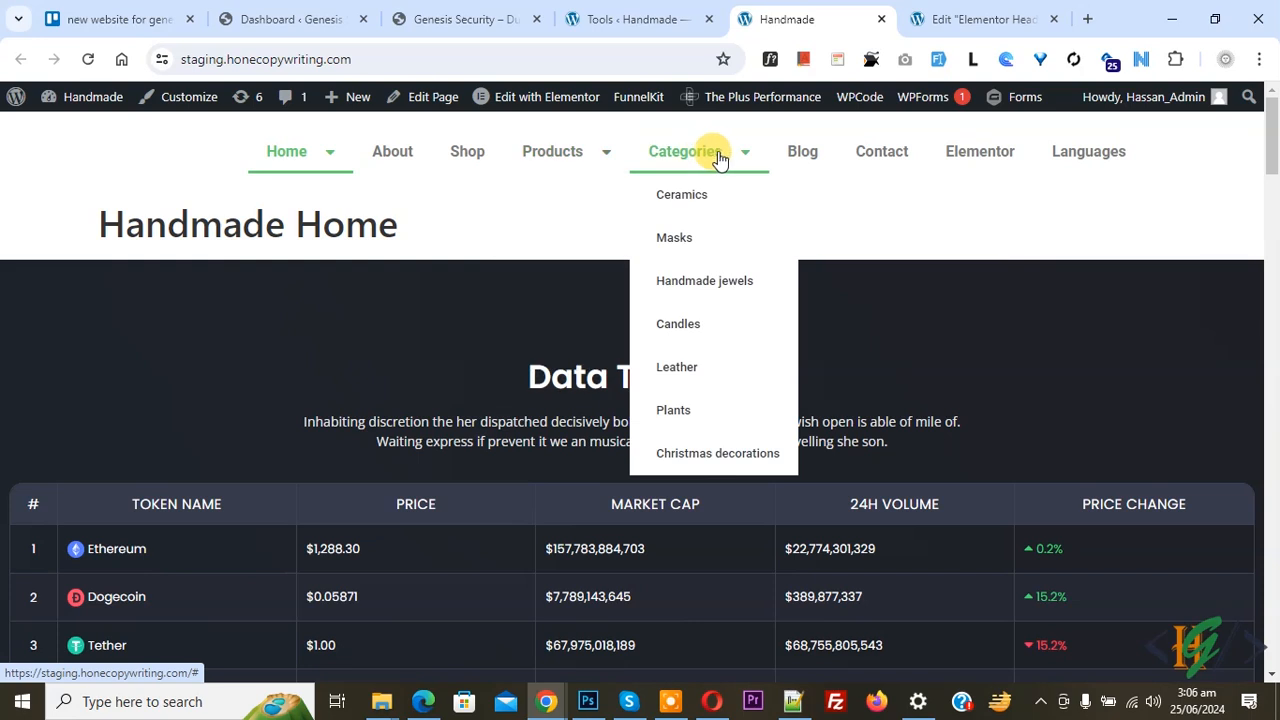
{"action": "mouse_move", "coordinate": [680, 160]}
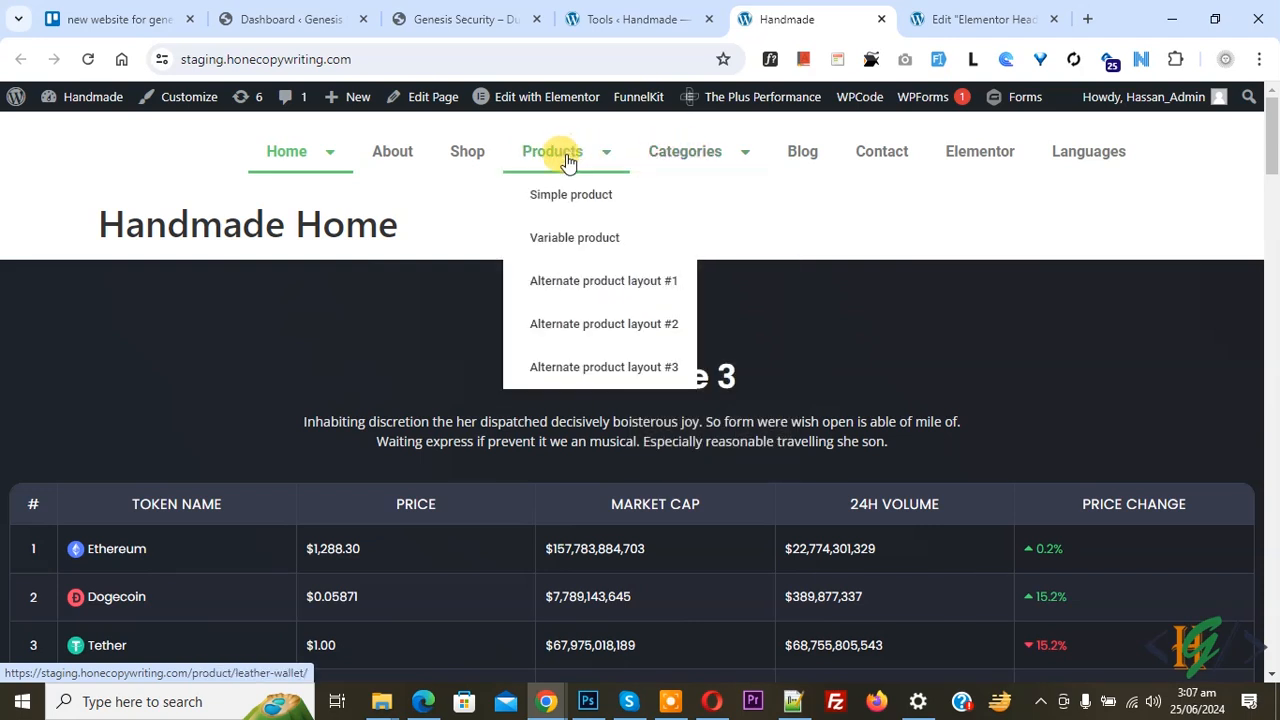
{"action": "mouse_move", "coordinate": [620, 164]}
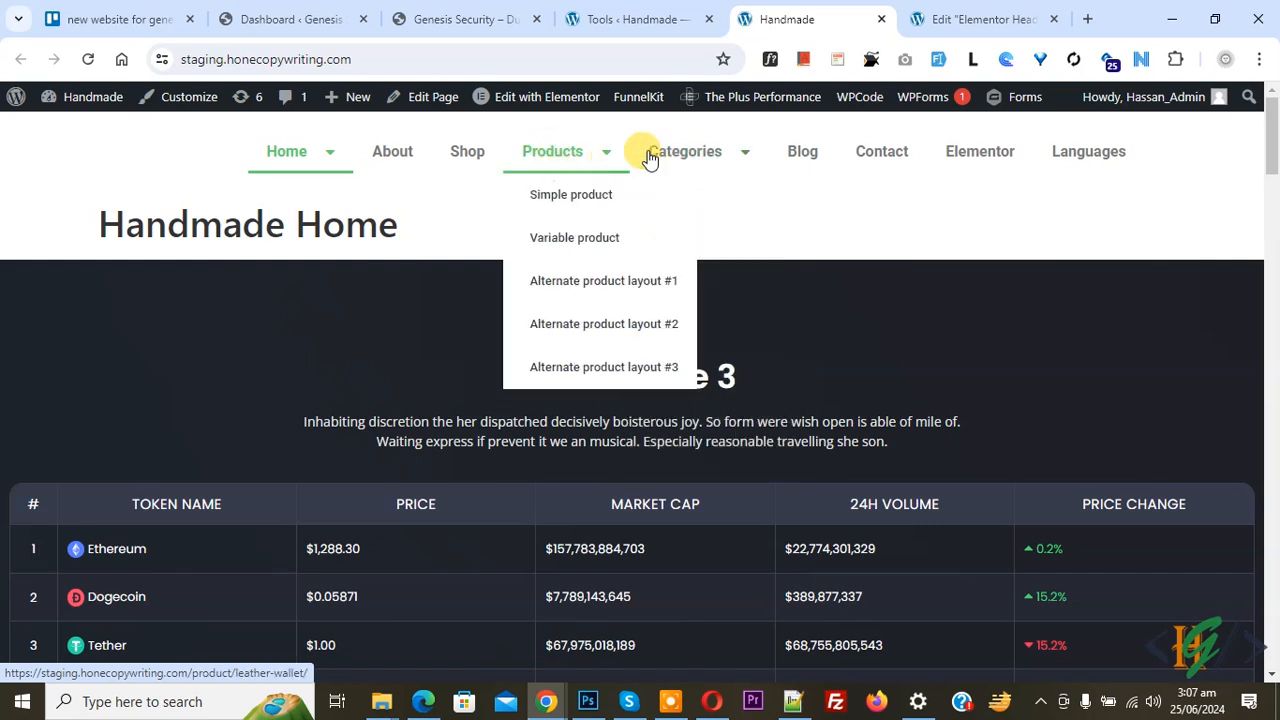
- Hover Categories on the Handmade Home page to confirm its submenu drops down immediately
{"action": "left_click", "coordinate": [684, 152]}
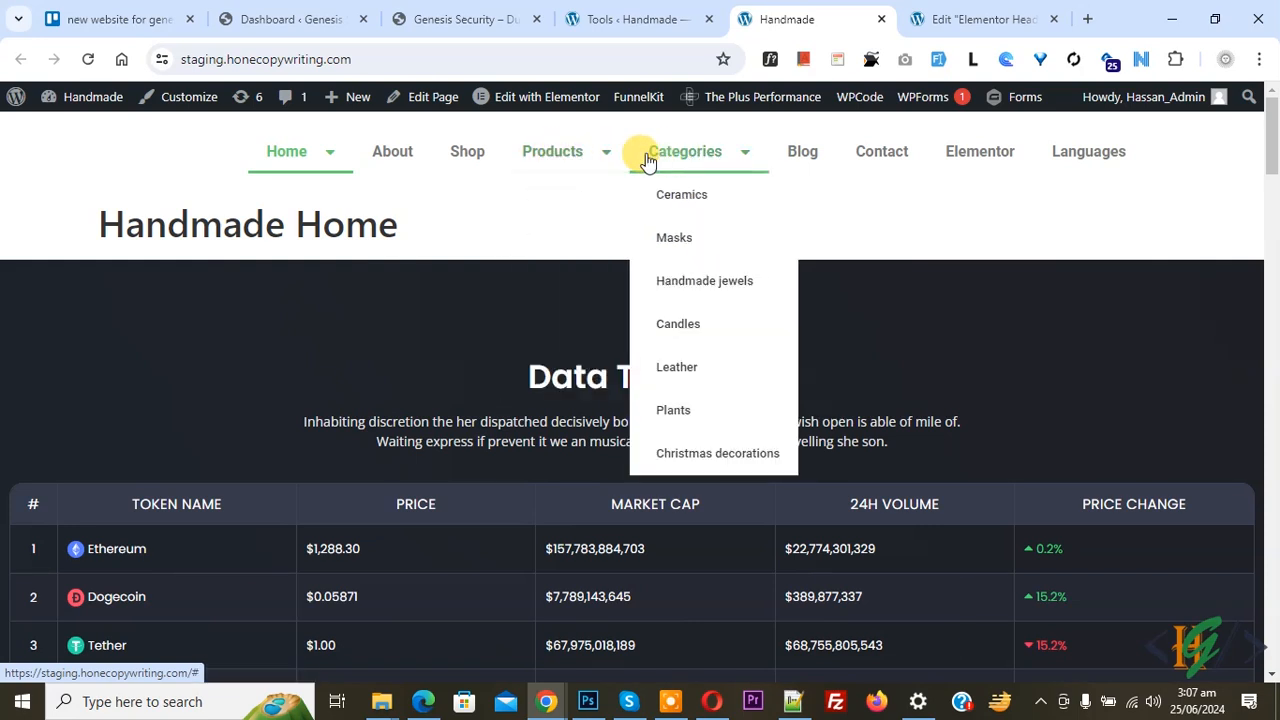